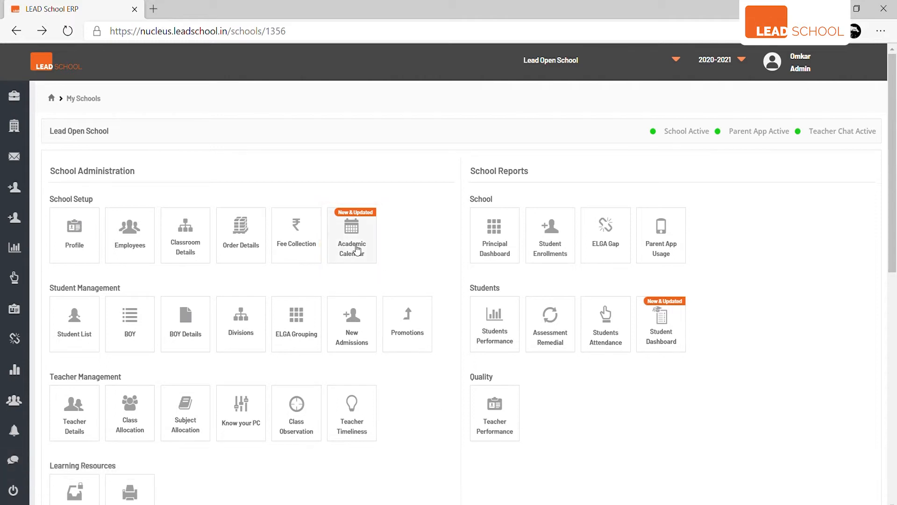
Open the Academic Calendar for Lead Open School from the School Setup tiles
click(351, 234)
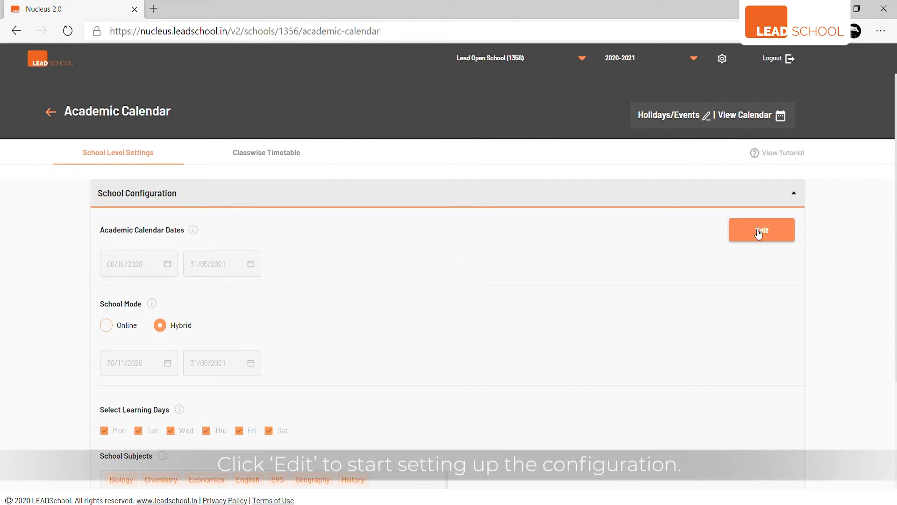
Make the school configuration editable and keep the school mode on Hybrid after trying Online
click(761, 230)
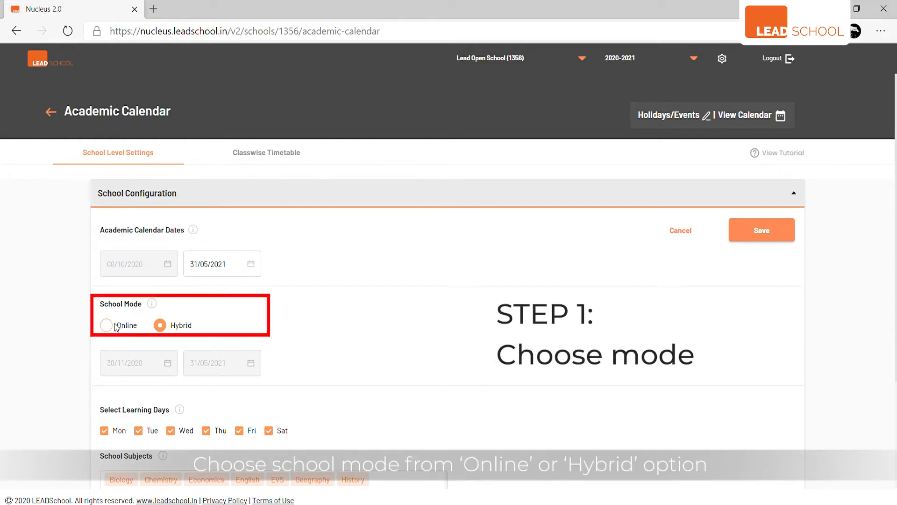
click(106, 325)
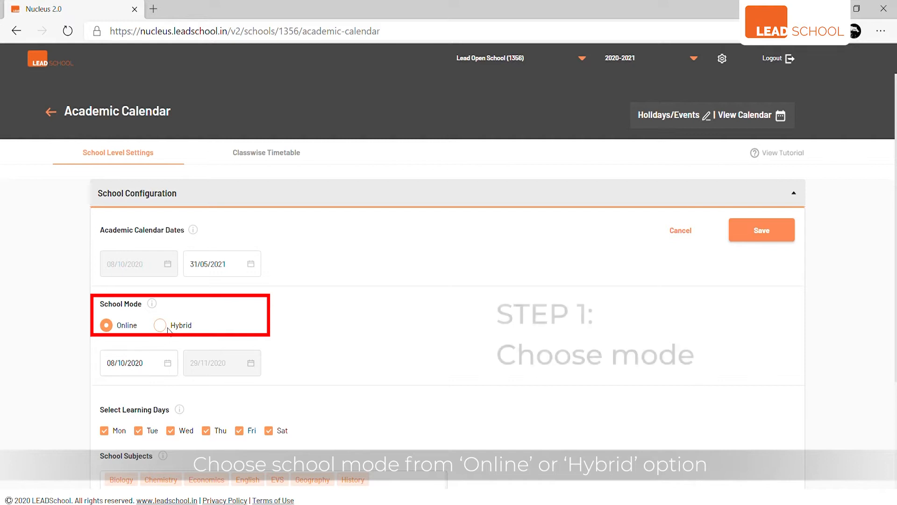
click(160, 325)
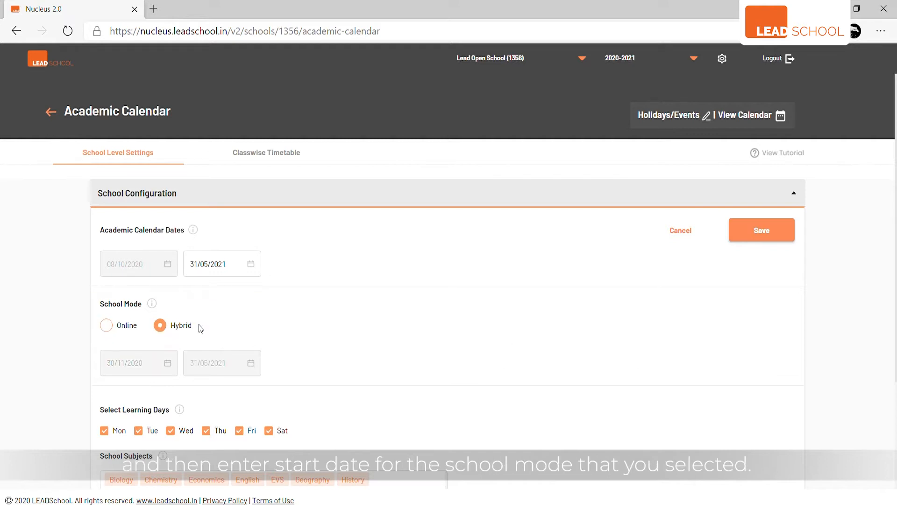
mouse_move(204, 328)
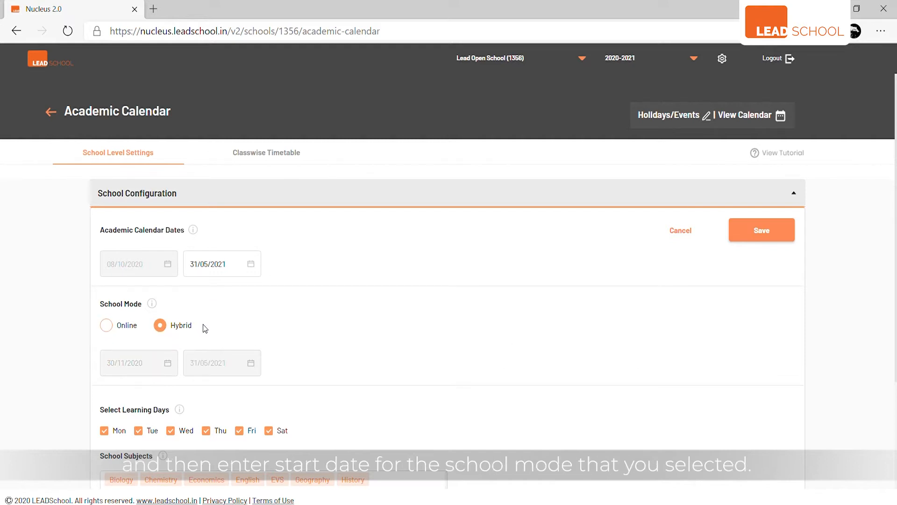
scroll(down, 3)
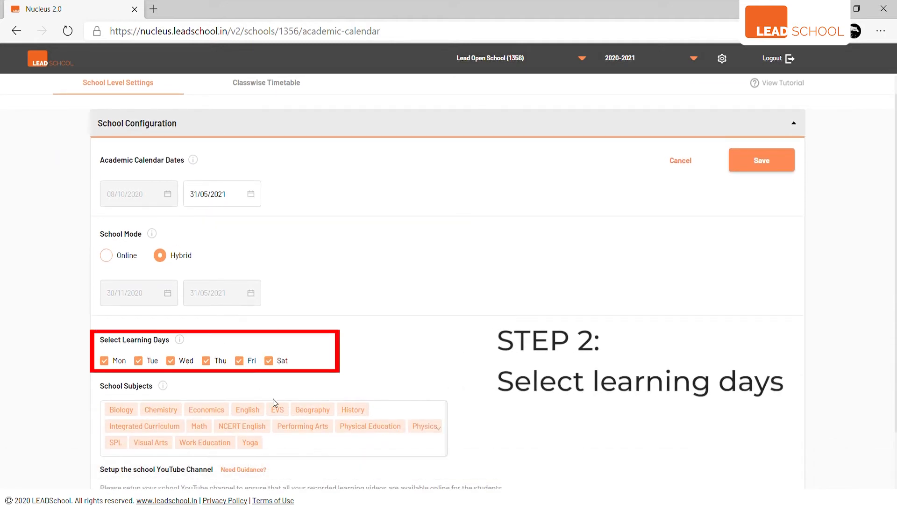
scroll(down, 3)
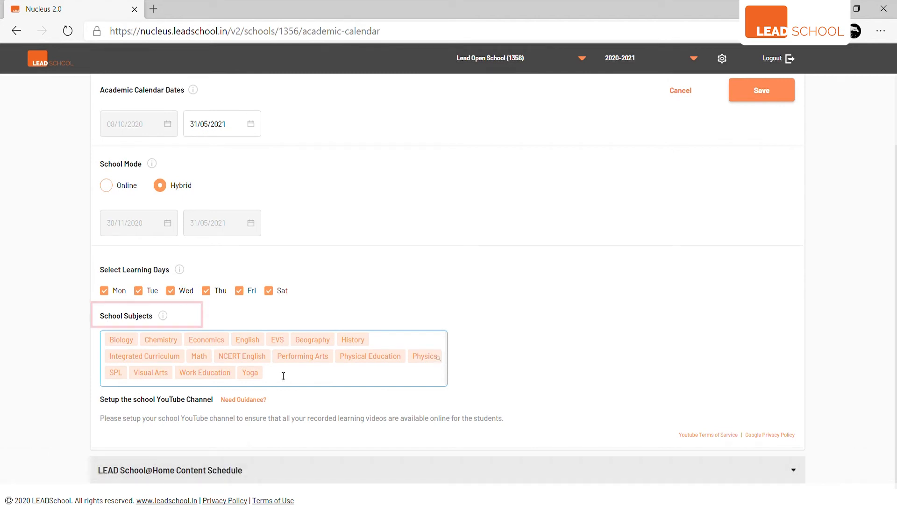
click(283, 375)
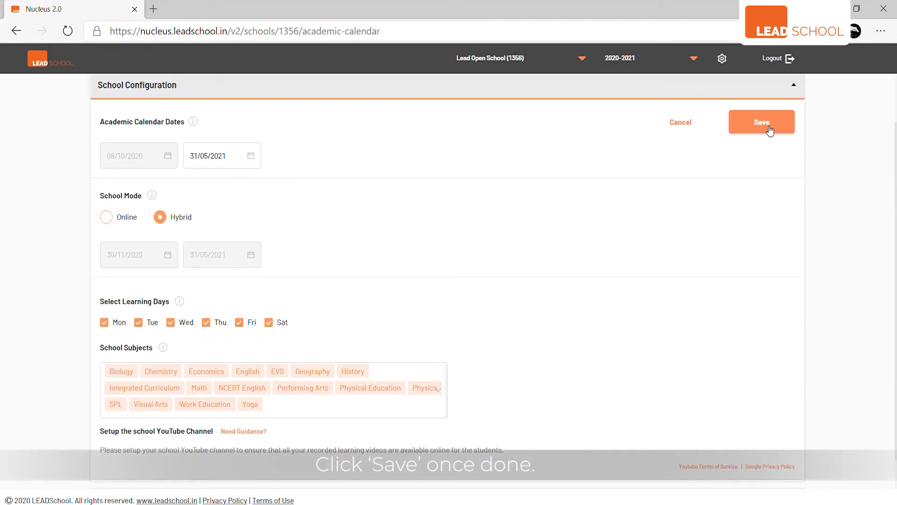
Save the school configuration with Hybrid mode and Monday–Saturday learning days
click(761, 122)
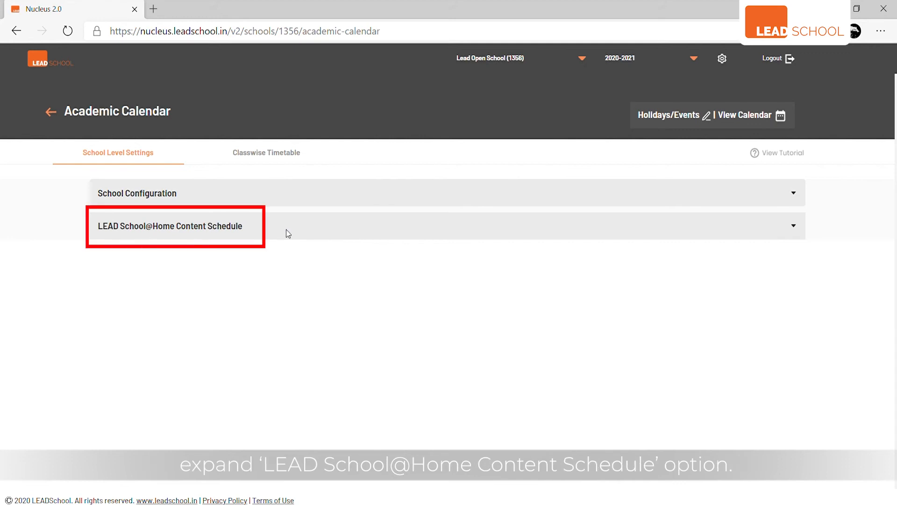
Expand the LEAD School@Home Content Schedule section and make it editable
click(170, 225)
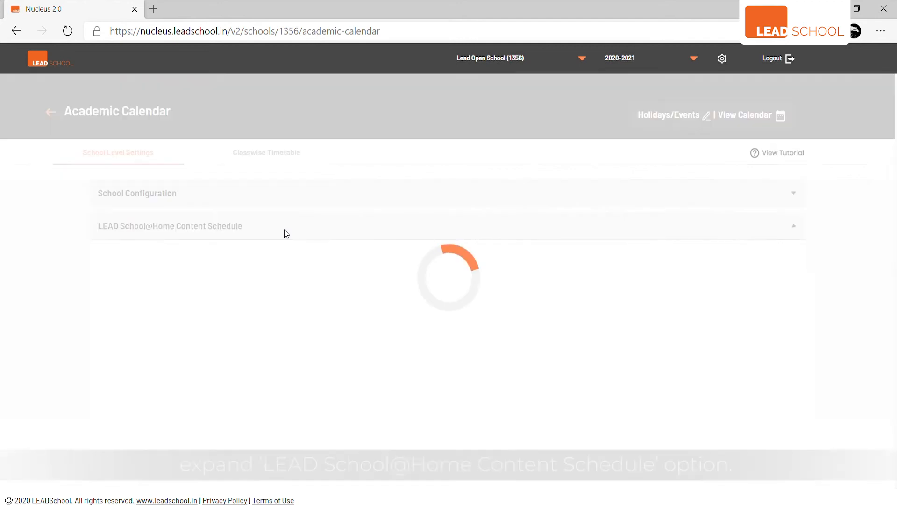
click(170, 226)
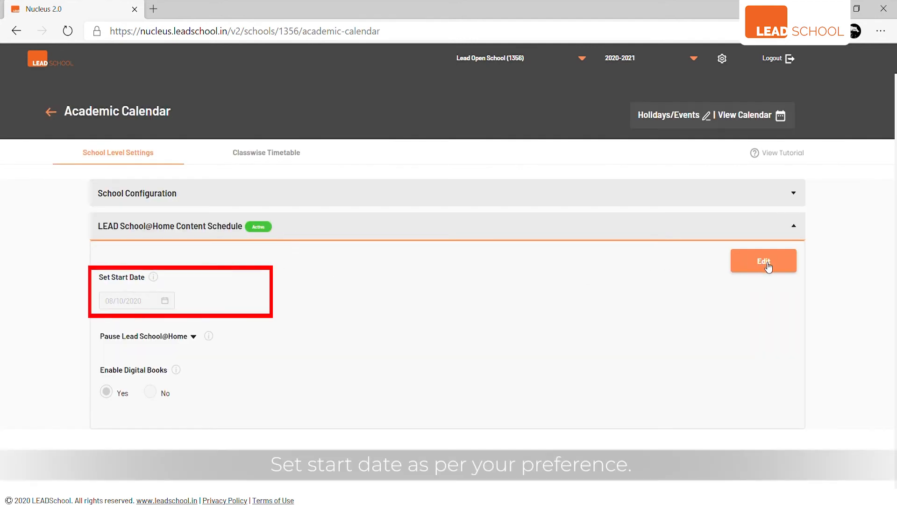
click(763, 260)
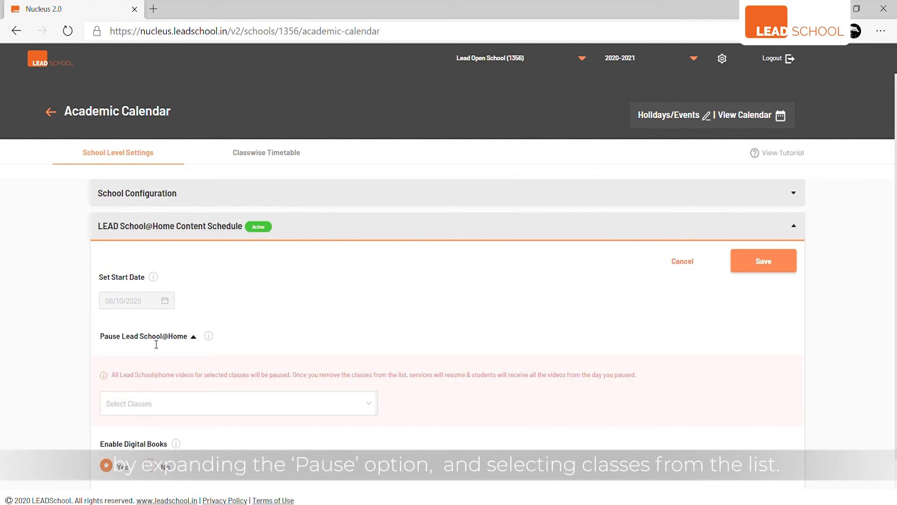
click(237, 403)
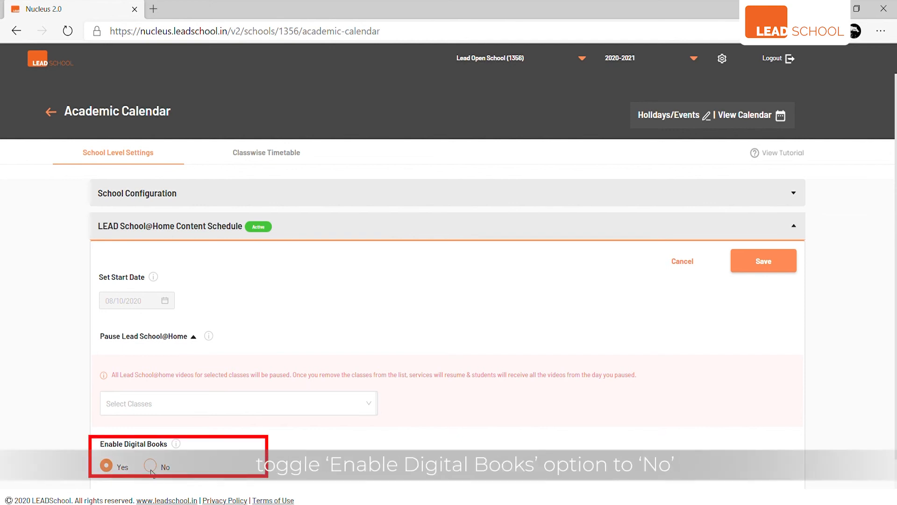
click(149, 465)
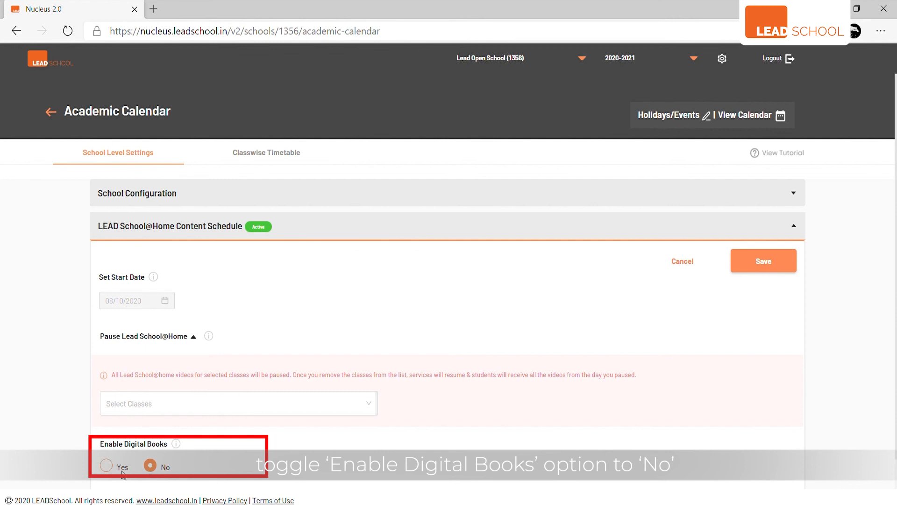
click(107, 466)
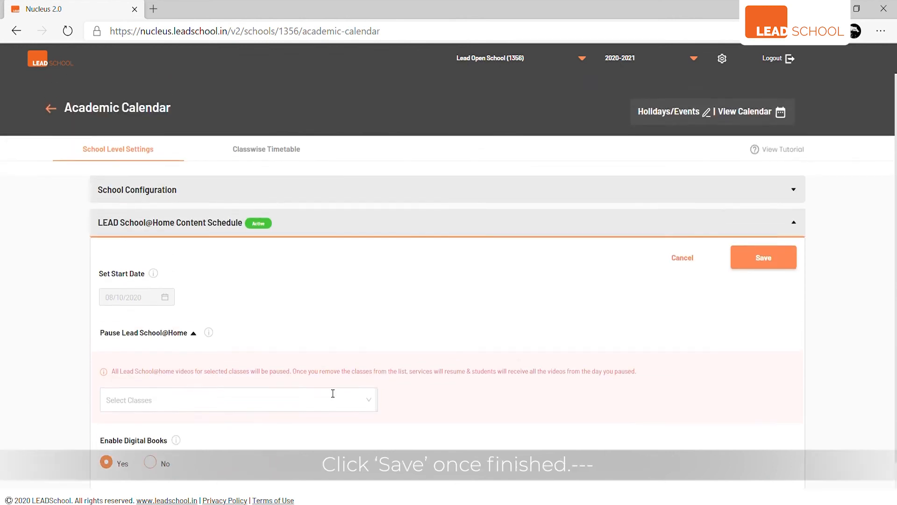